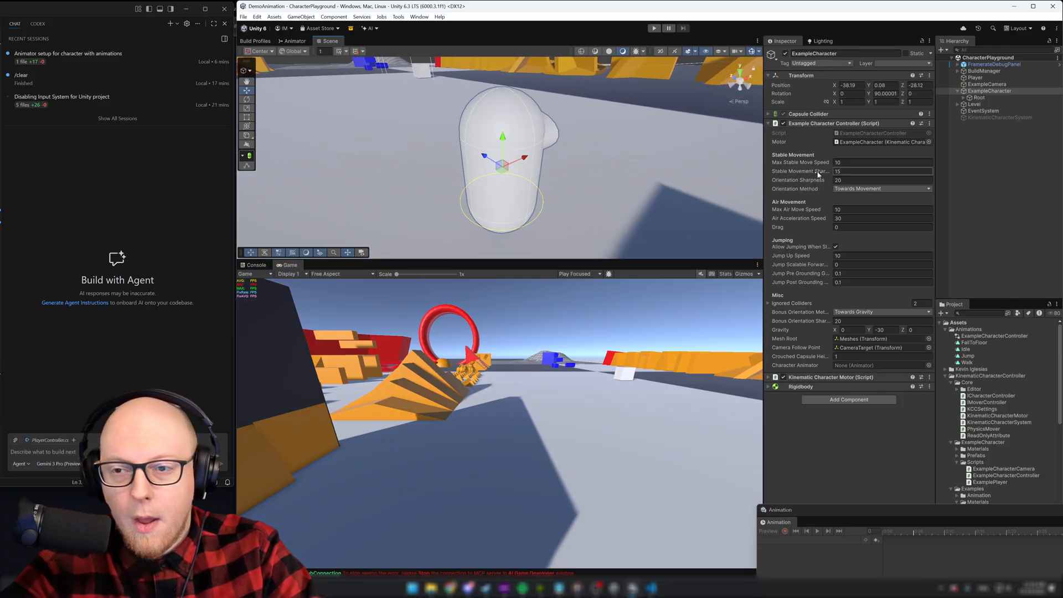
Step: Try the character briefly in Play mode, then return to editing
{"action": "left_click", "coordinate": [653, 28]}
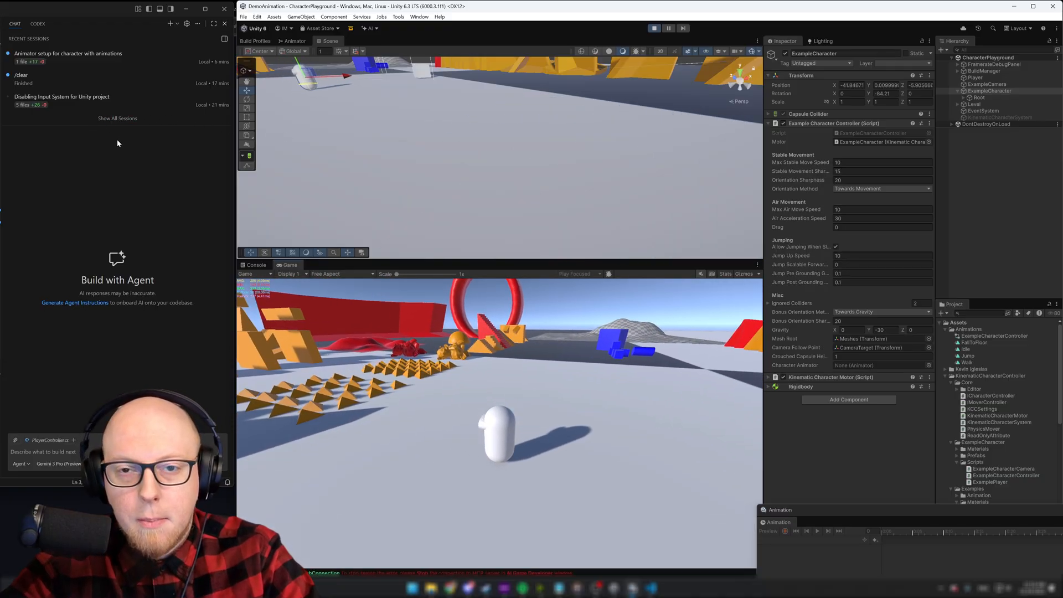
{"action": "left_click", "coordinate": [655, 28]}
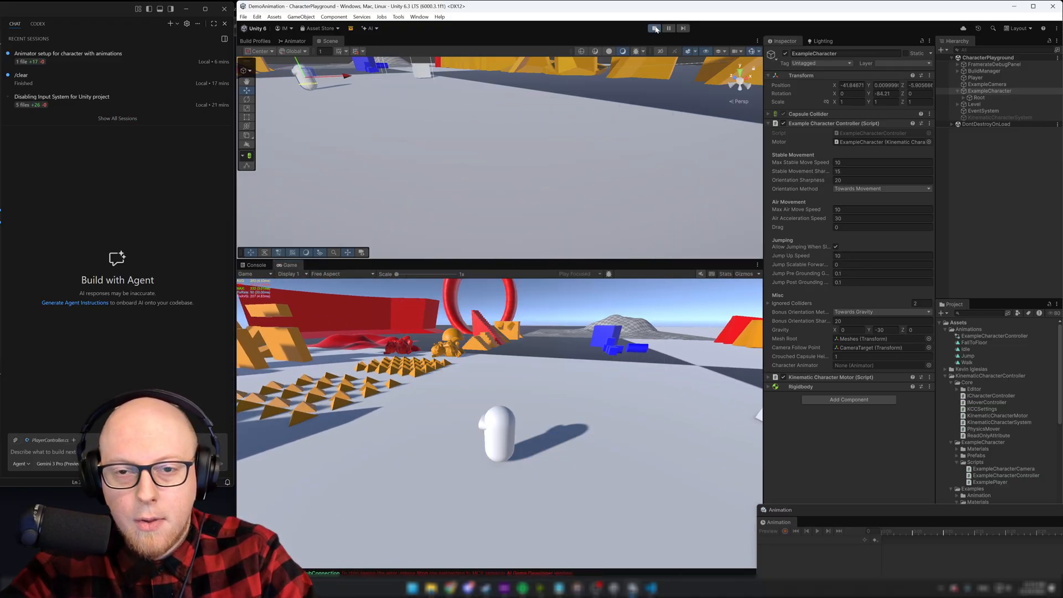
{"action": "left_click", "coordinate": [654, 28]}
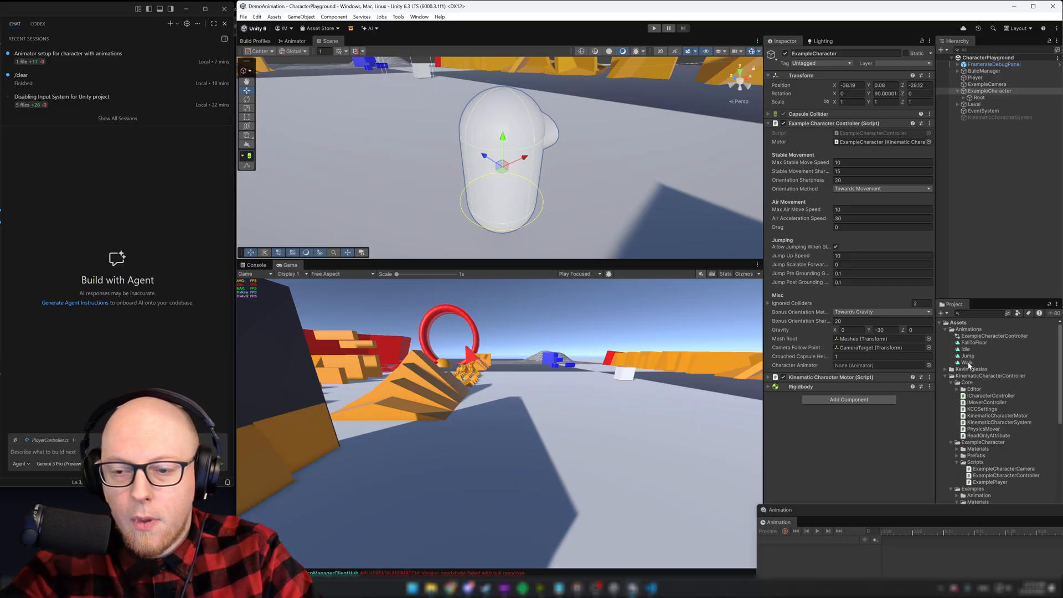
Step: Delete the old controller and FallToFloor, Idle, Jump and Walk clips from Assets/Animations
{"action": "left_click", "coordinate": [968, 362]}
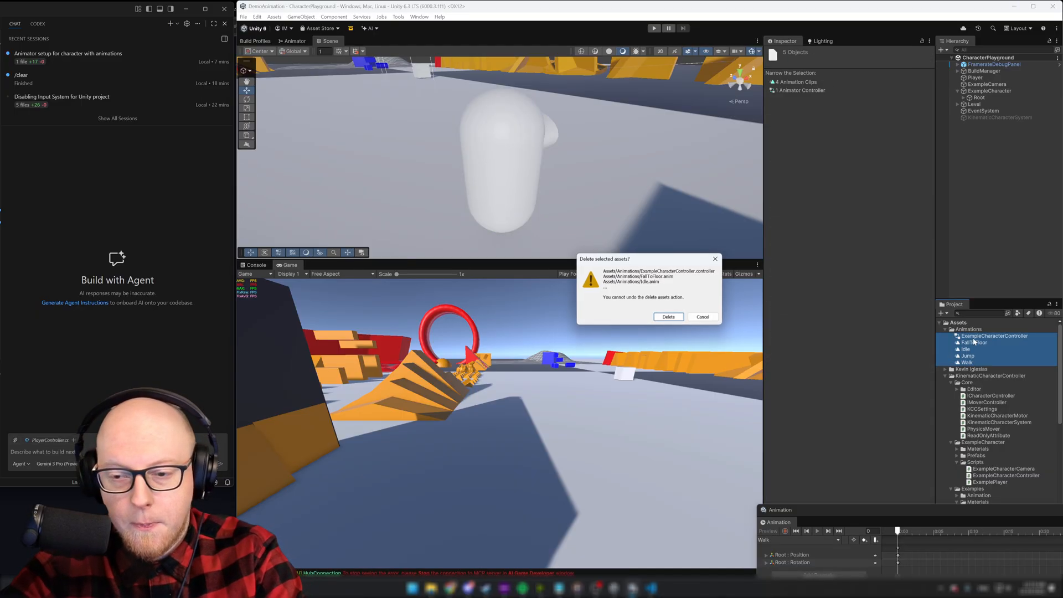
{"action": "left_click", "coordinate": [668, 317]}
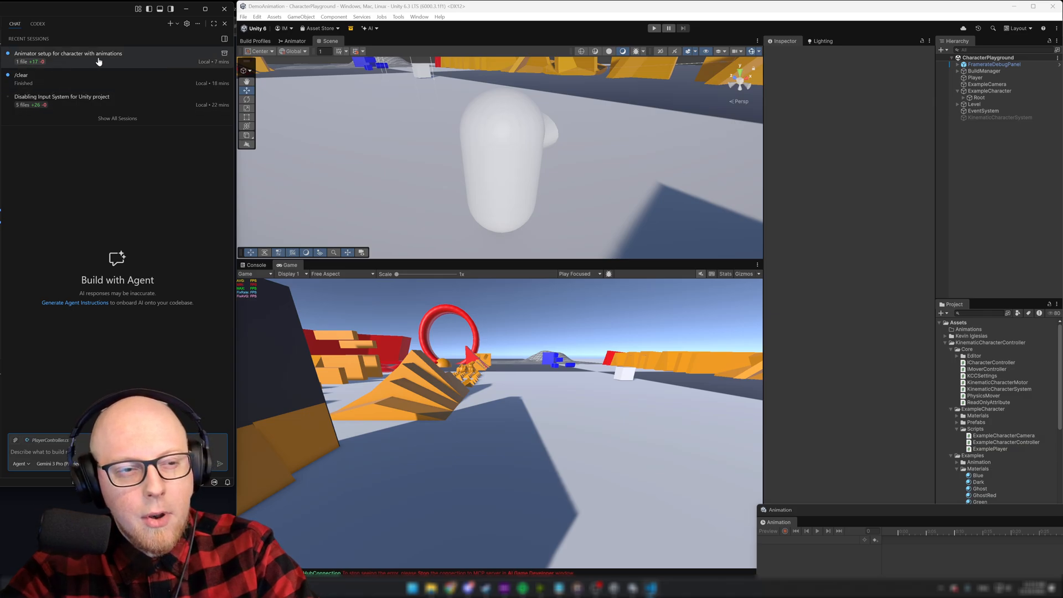
Step: Reopen the 'Animator setup' chat, start a new chat and carry its prompt over
{"action": "left_click", "coordinate": [68, 53]}
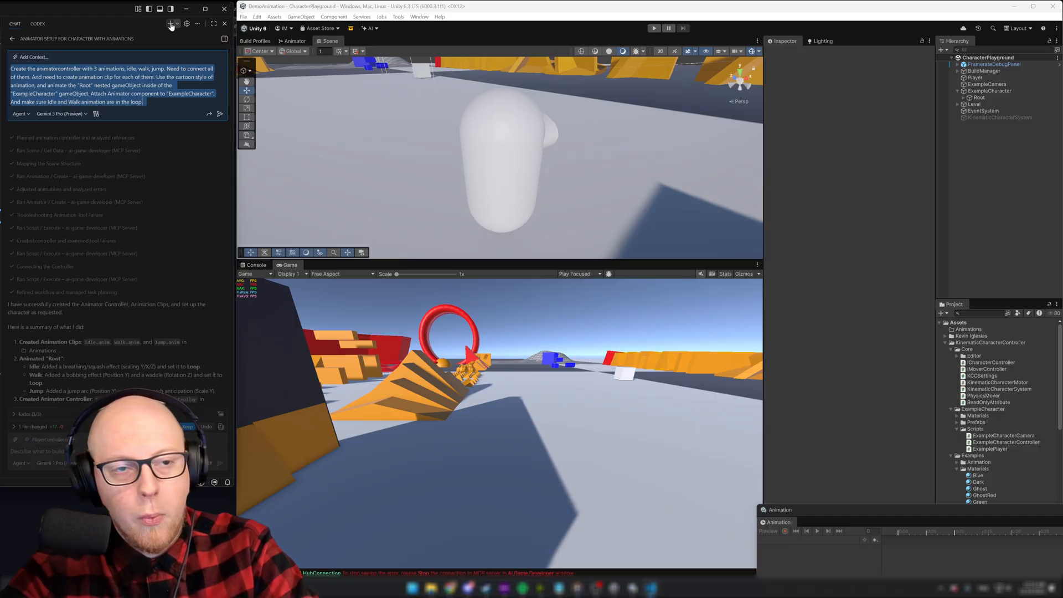
{"action": "left_click", "coordinate": [172, 23]}
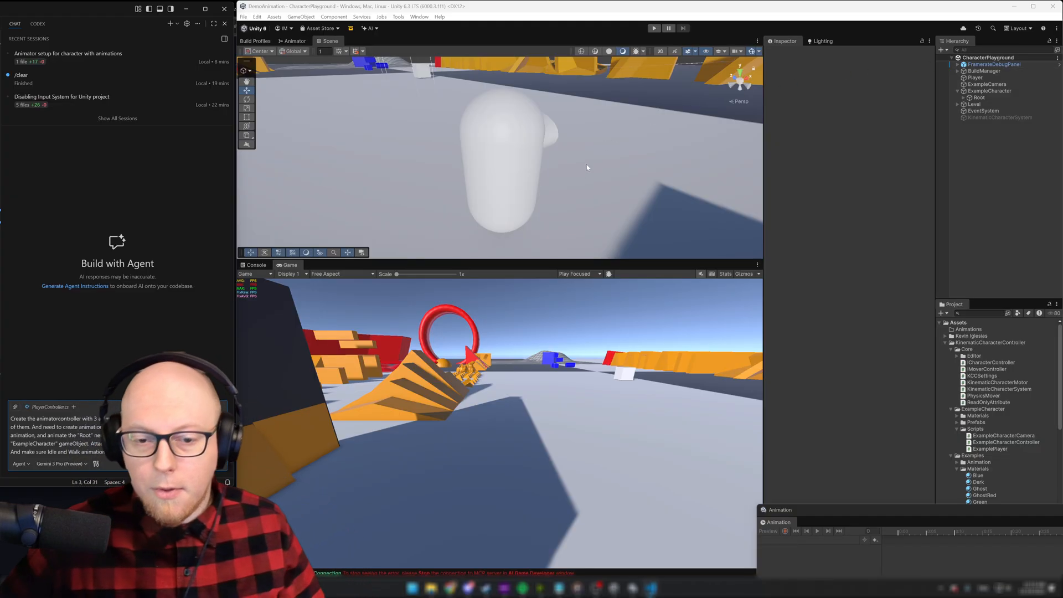
{"action": "mouse_move", "coordinate": [378, 256]}
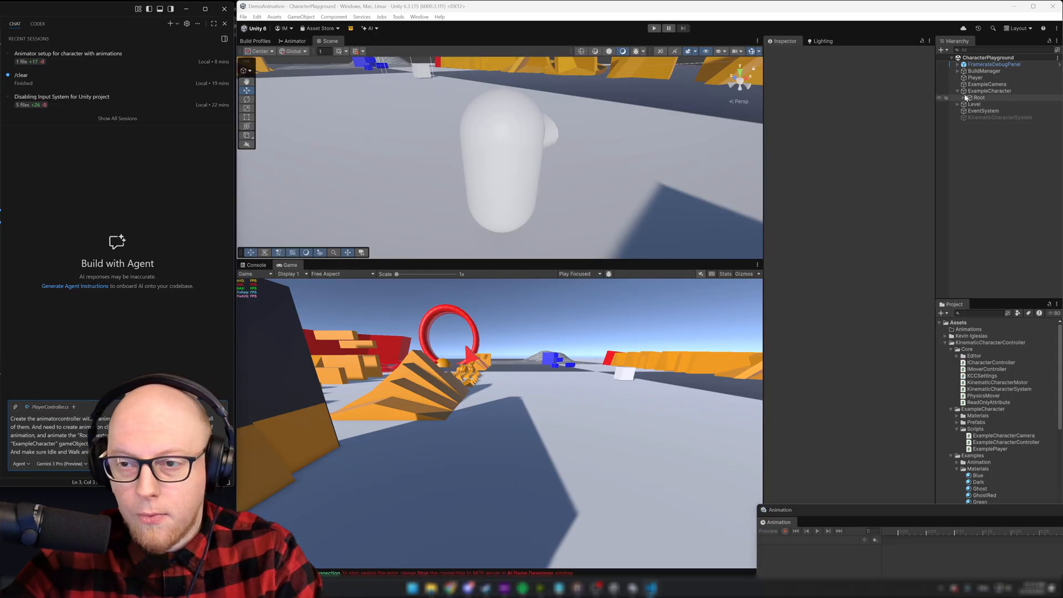
{"action": "left_click", "coordinate": [990, 91]}
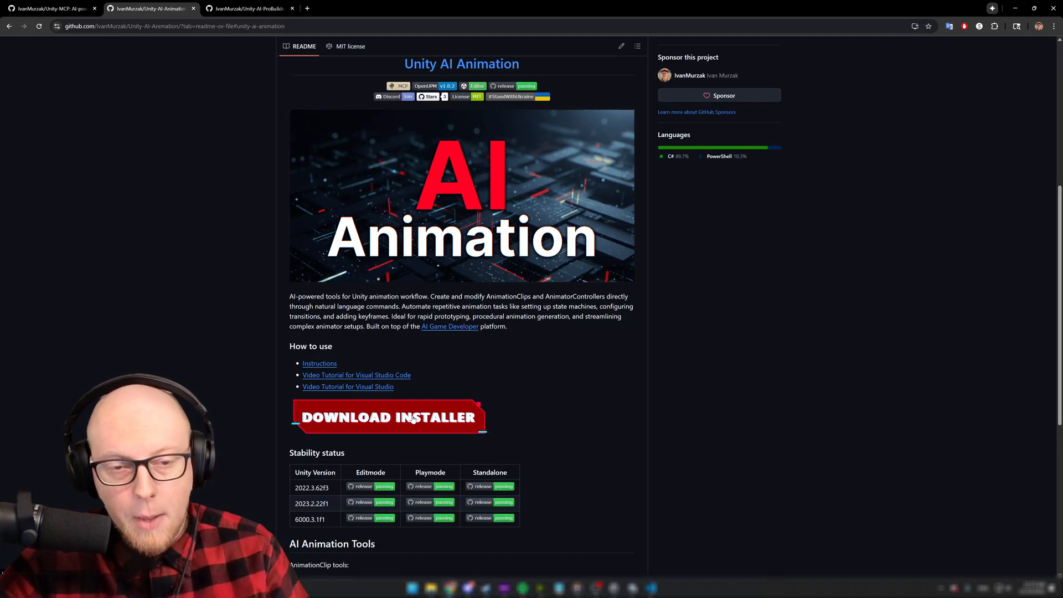
{"action": "mouse_move", "coordinate": [631, 588]}
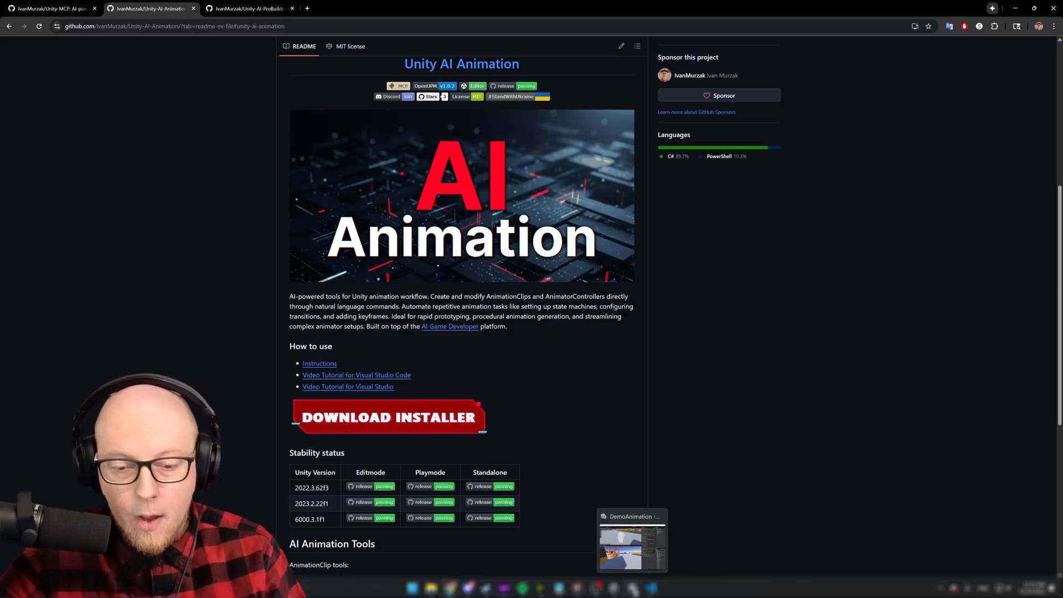
Step: Switch from the Unity-AI-Animation README on GitHub back to the DemoAnimation Unity project
{"action": "left_click", "coordinate": [630, 539]}
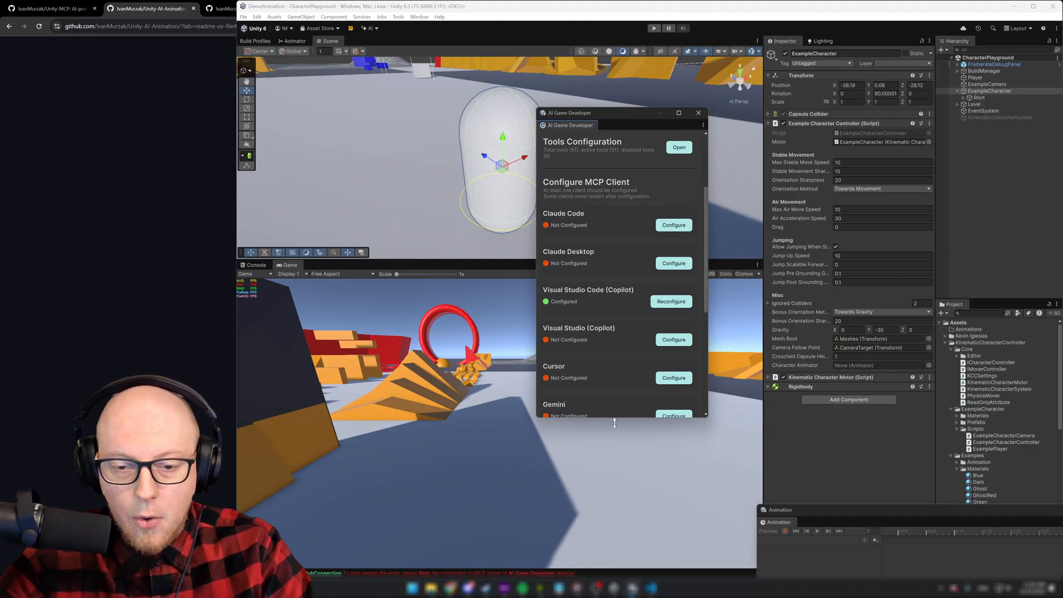
{"action": "scroll", "scroll_direction": "up", "scroll_amount": 3}
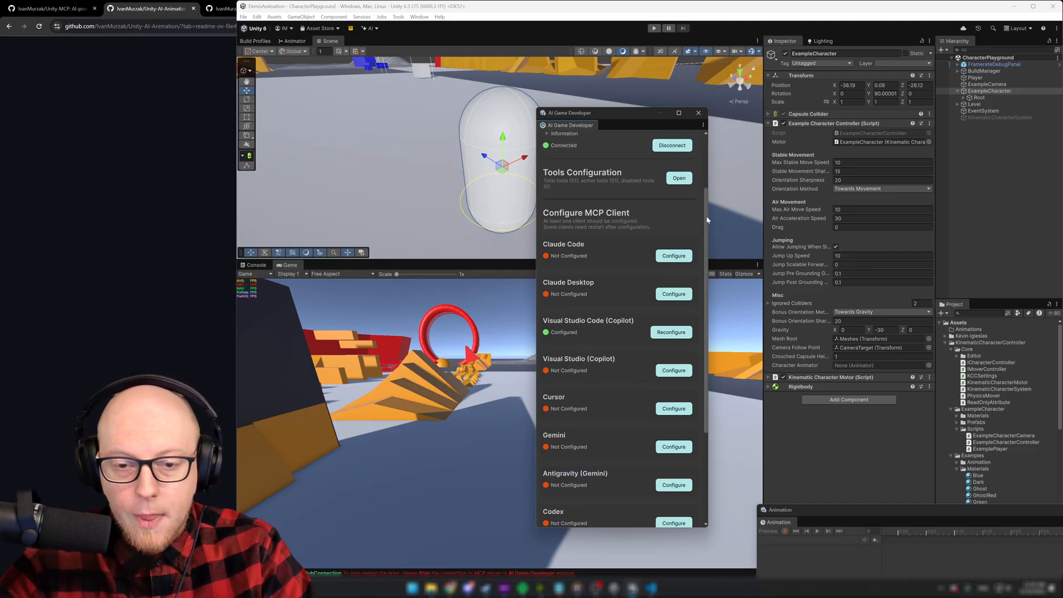
{"action": "scroll", "scroll_direction": "up", "scroll_amount": 3}
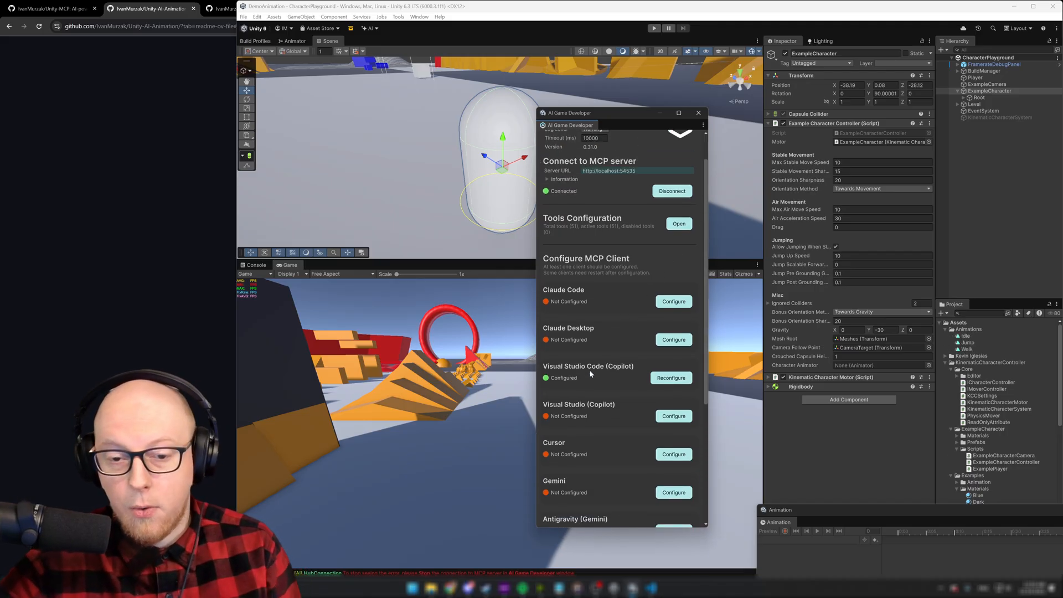
{"action": "mouse_move", "coordinate": [623, 374]}
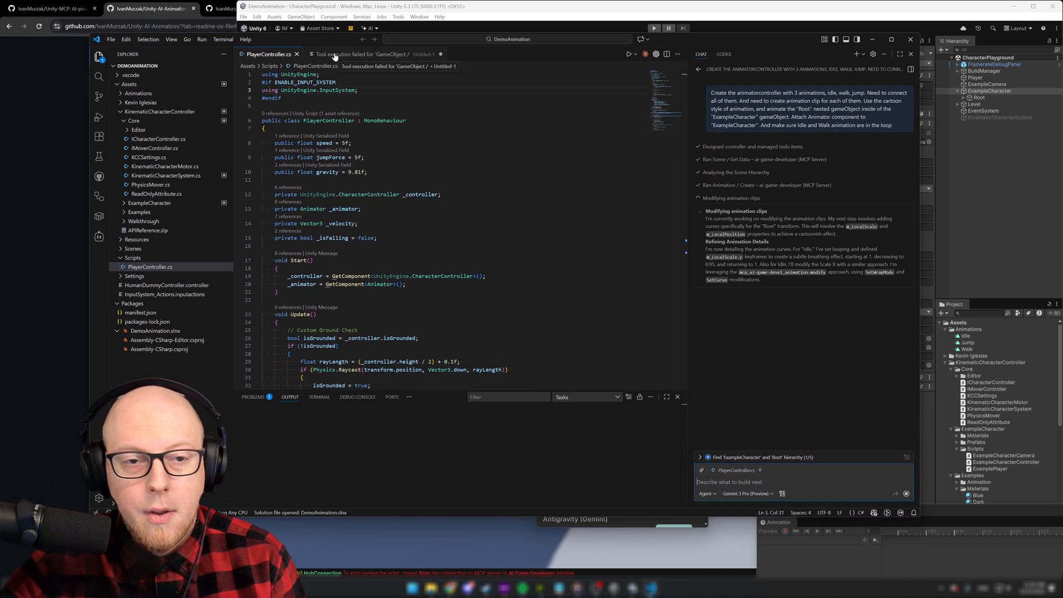
Step: Show the installed MCP servers in the Extensions view and inspect ai-game-developer
{"action": "left_click", "coordinate": [98, 136]}
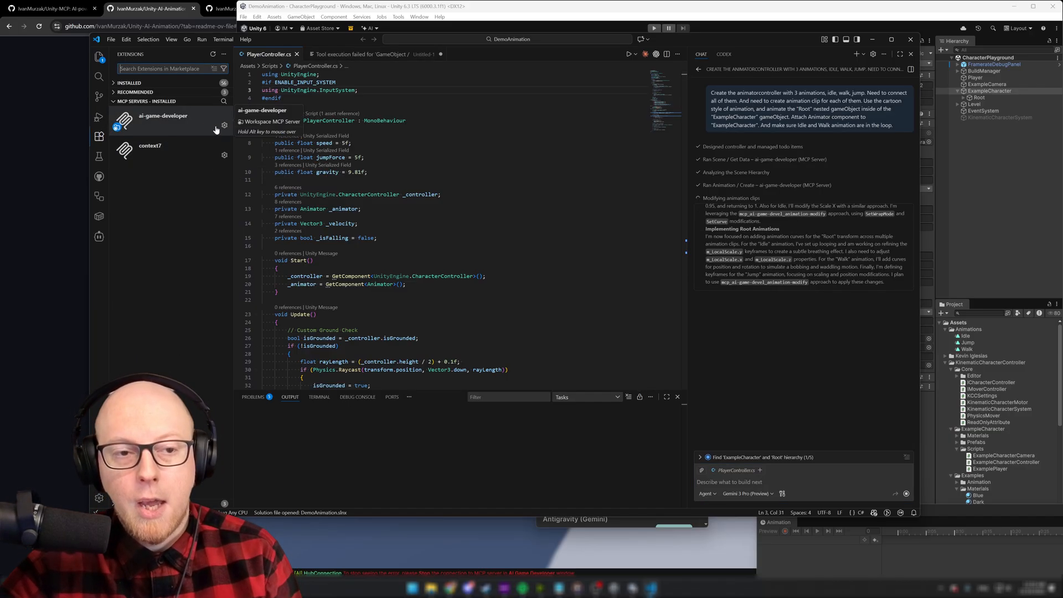
{"action": "left_click", "coordinate": [225, 126]}
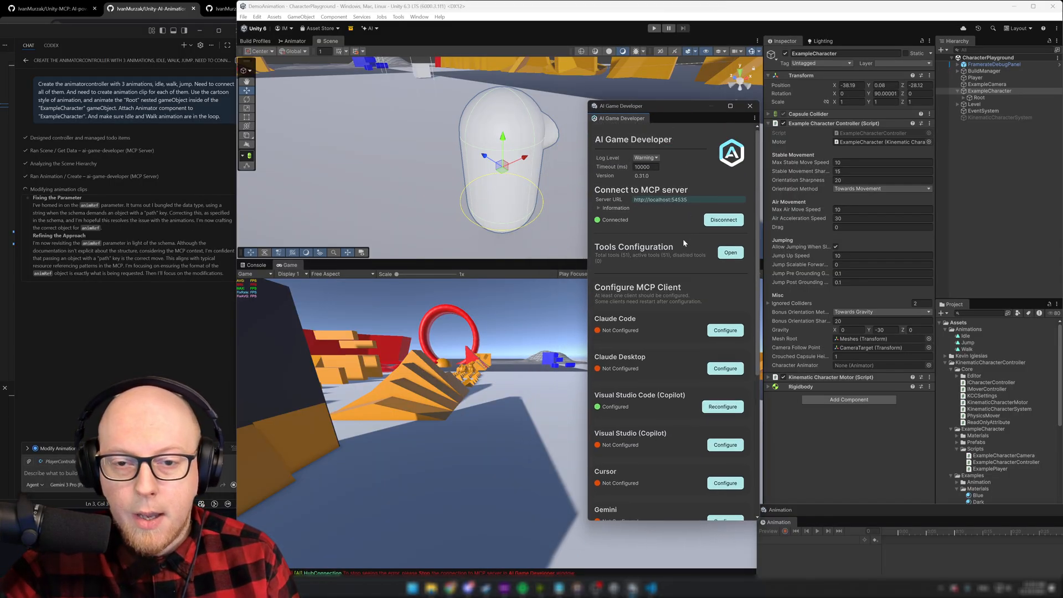
{"action": "left_click", "coordinate": [750, 106]}
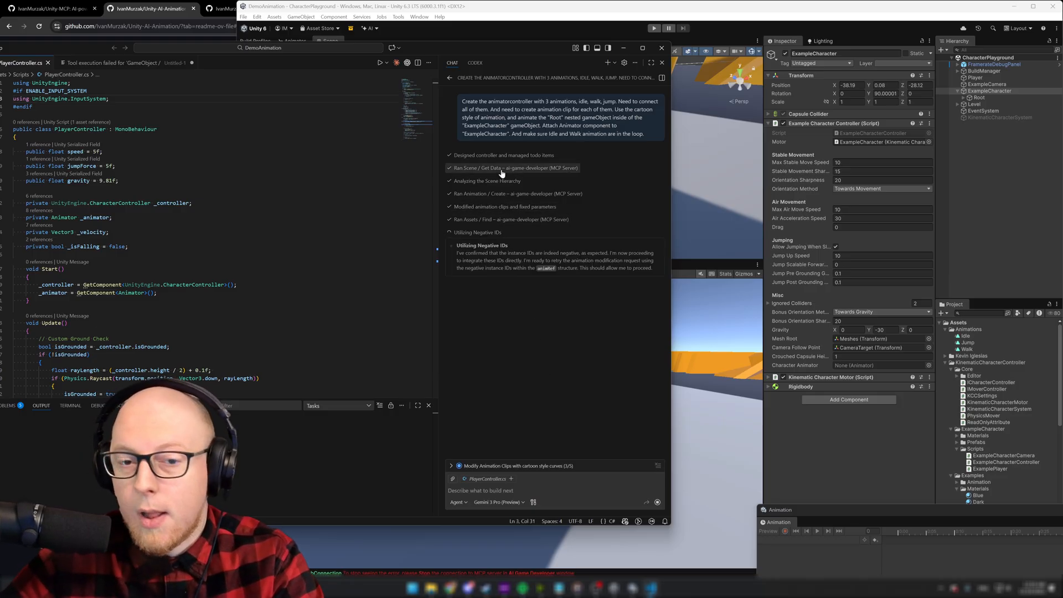
{"action": "mouse_move", "coordinate": [494, 216]}
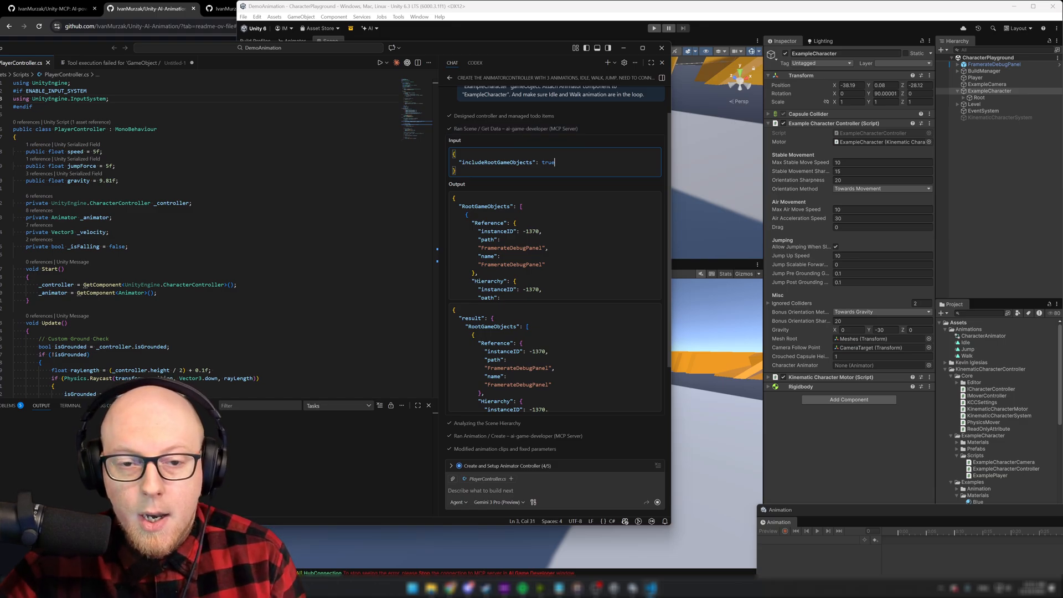
Step: Read the Input and Output of the agent's Scene/Get Data and Assets/Find tool calls
{"action": "double_click", "coordinate": [546, 163]}
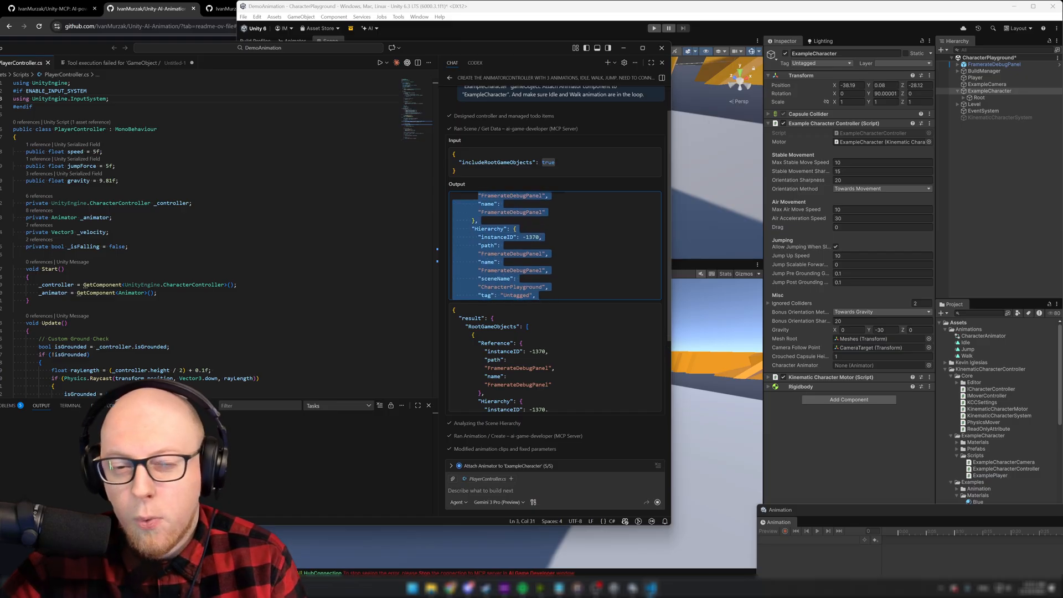
{"action": "scroll", "scroll_direction": "down", "scroll_amount": 3}
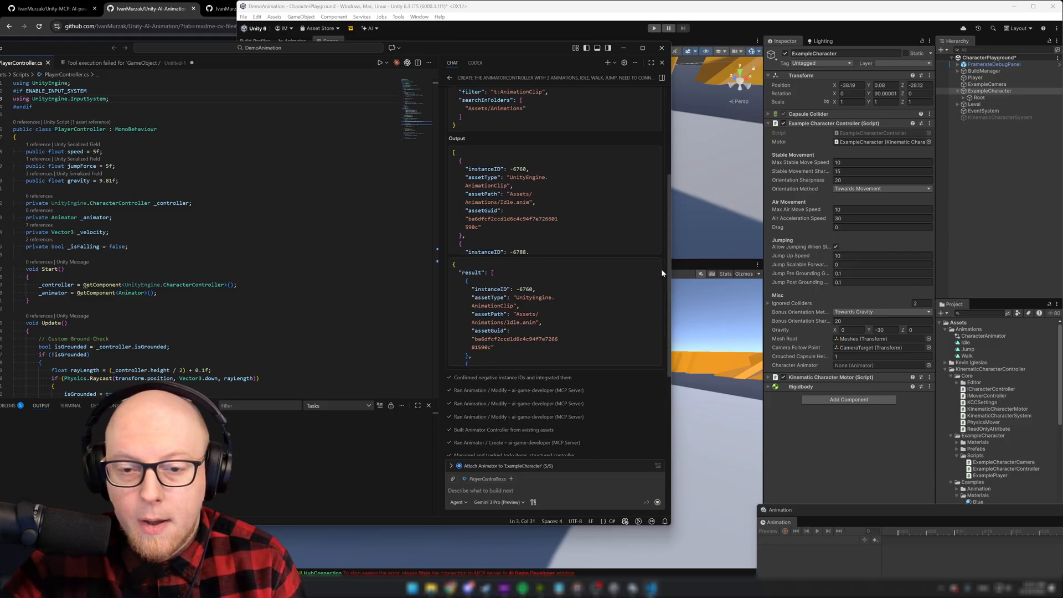
{"action": "scroll", "scroll_direction": "up", "scroll_amount": 3}
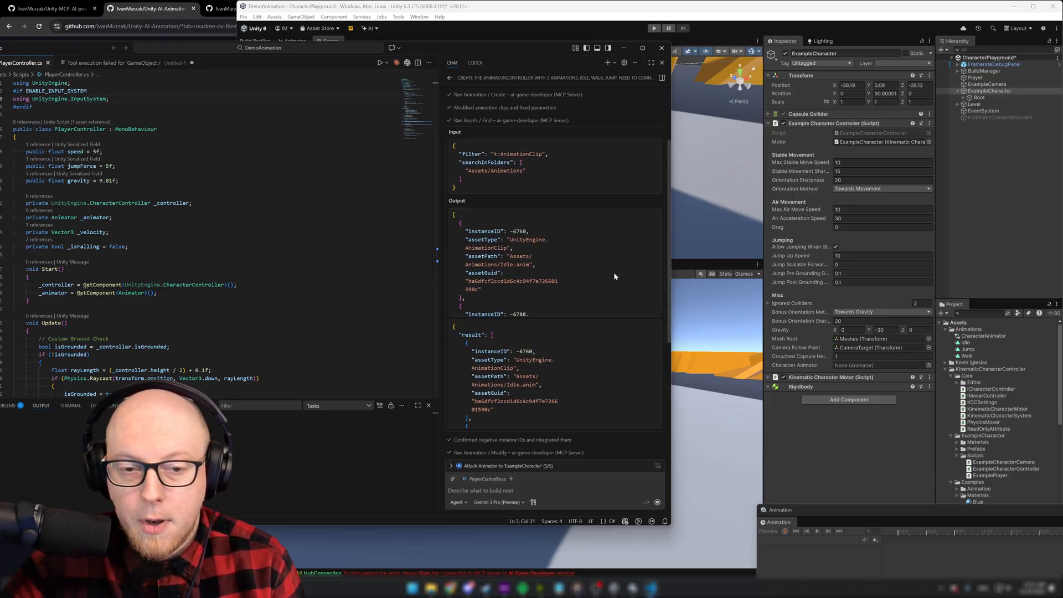
{"action": "scroll", "scroll_direction": "up", "scroll_amount": 3}
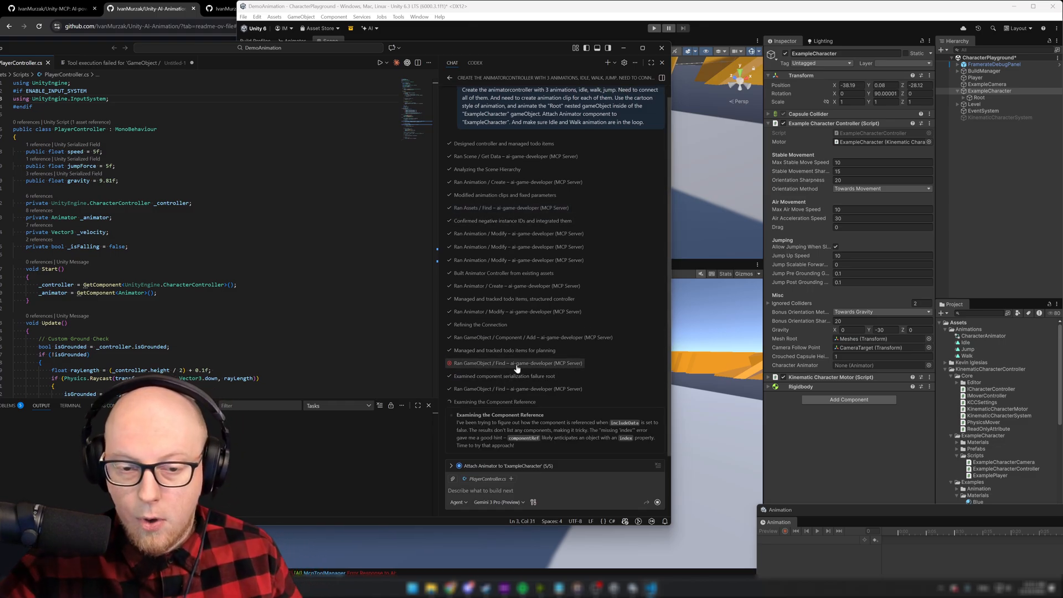
Step: Scroll the Copilot chat to the completion summary of clips and the CharacterAnimator controller
{"action": "scroll", "scroll_direction": "down", "scroll_amount": 3}
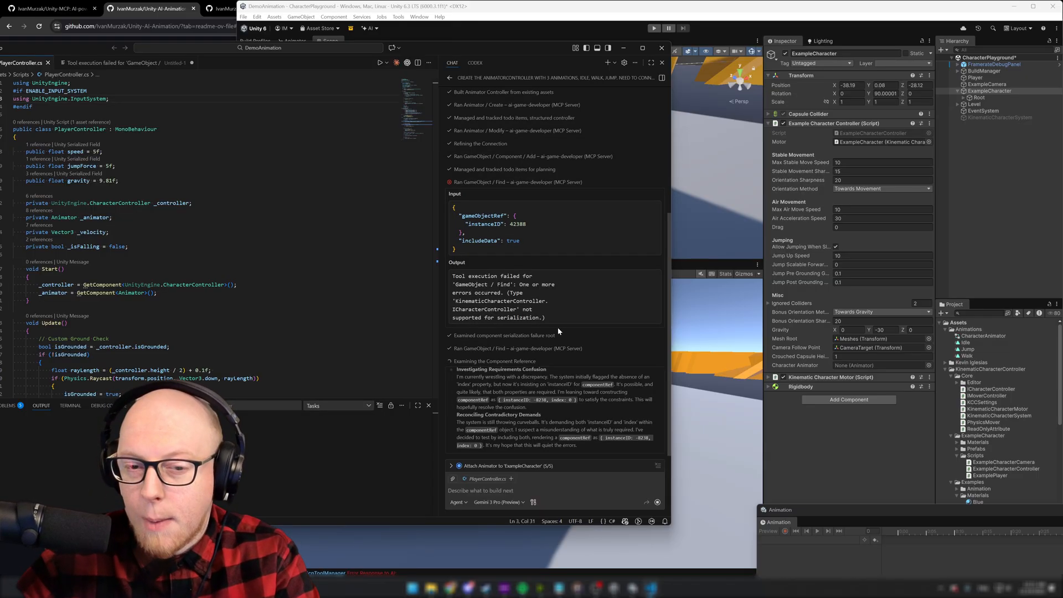
{"action": "scroll", "scroll_direction": "down", "scroll_amount": 3}
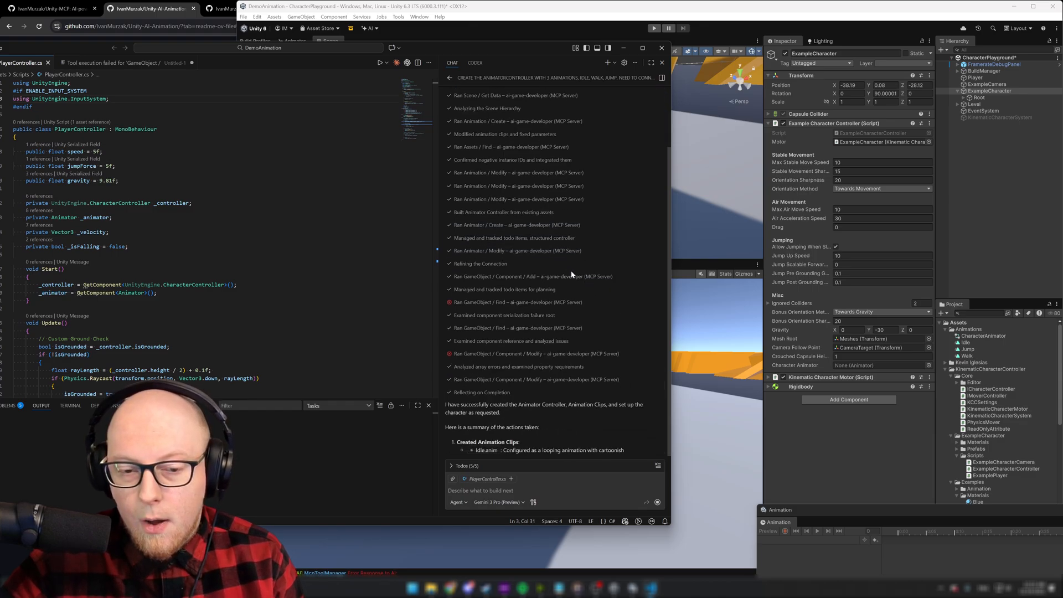
{"action": "scroll", "scroll_direction": "down", "scroll_amount": 3}
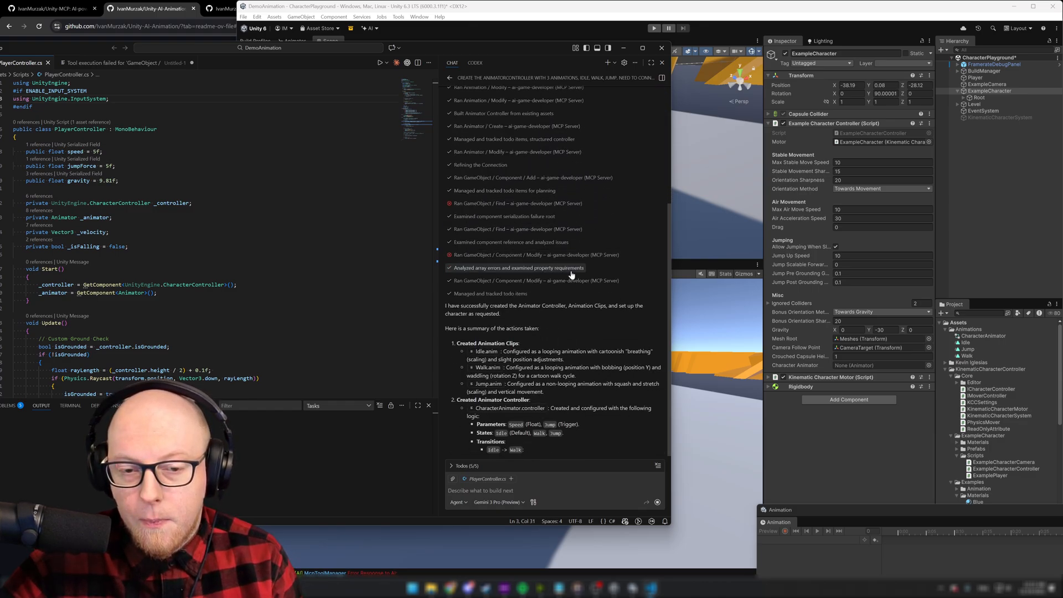
{"action": "scroll", "scroll_direction": "down", "scroll_amount": 3}
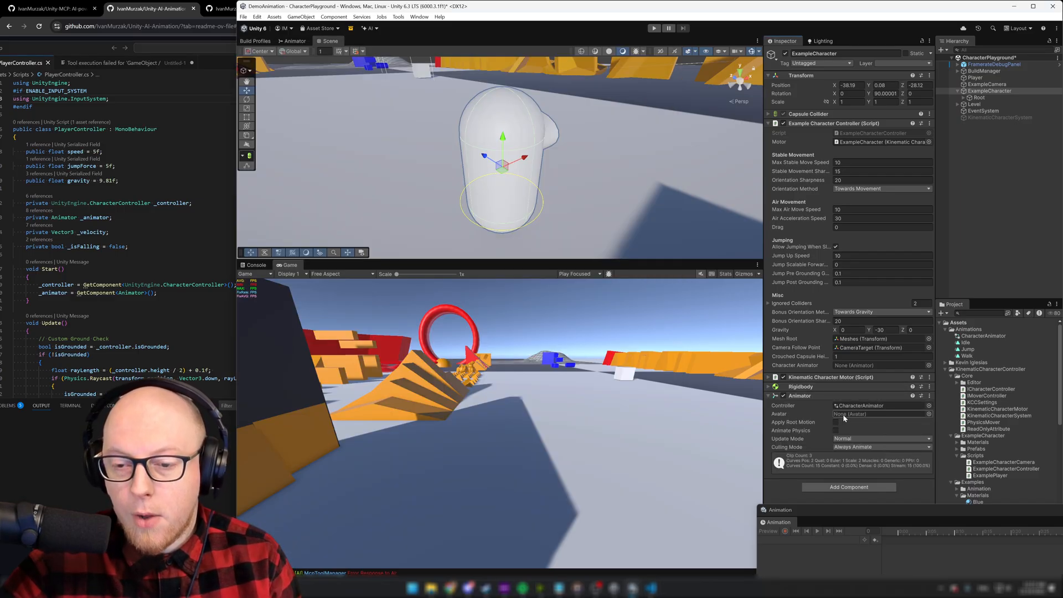
{"action": "mouse_move", "coordinate": [783, 412]}
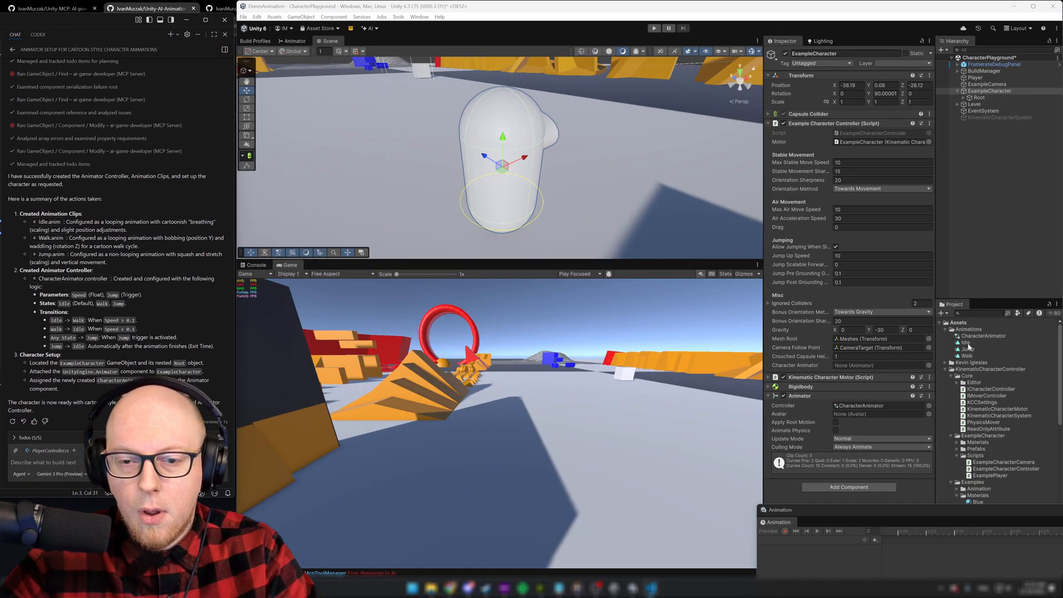
Step: Open the Animation window for the character's generated Idle, Jump and Walk clips
{"action": "left_click", "coordinate": [983, 336]}
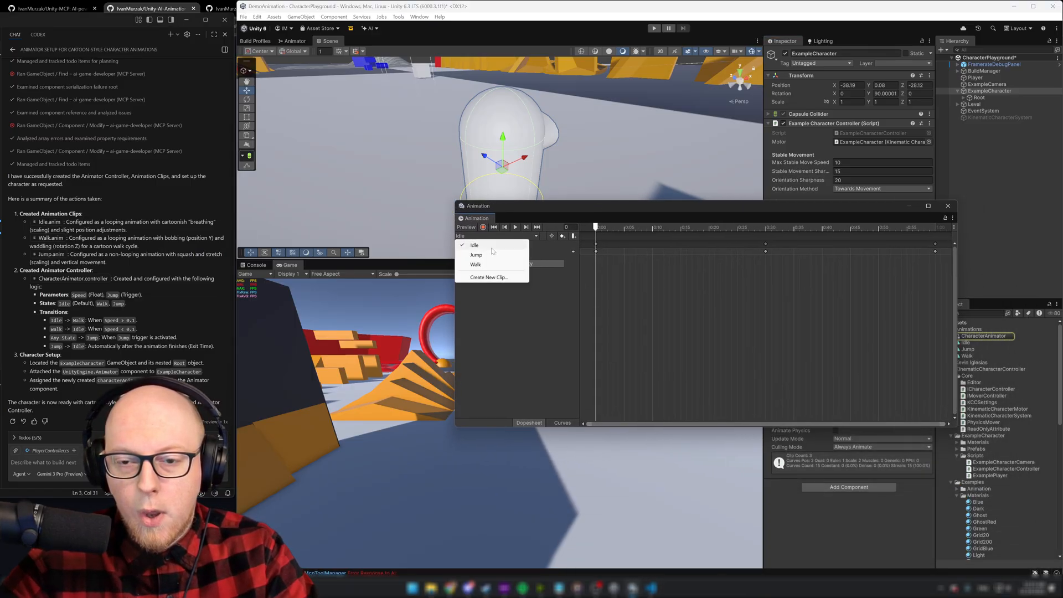
Step: Preview the Jump and Walk keyframes, then inspect the Jump clip and CharacterAnimator assets
{"action": "left_click", "coordinate": [476, 254]}
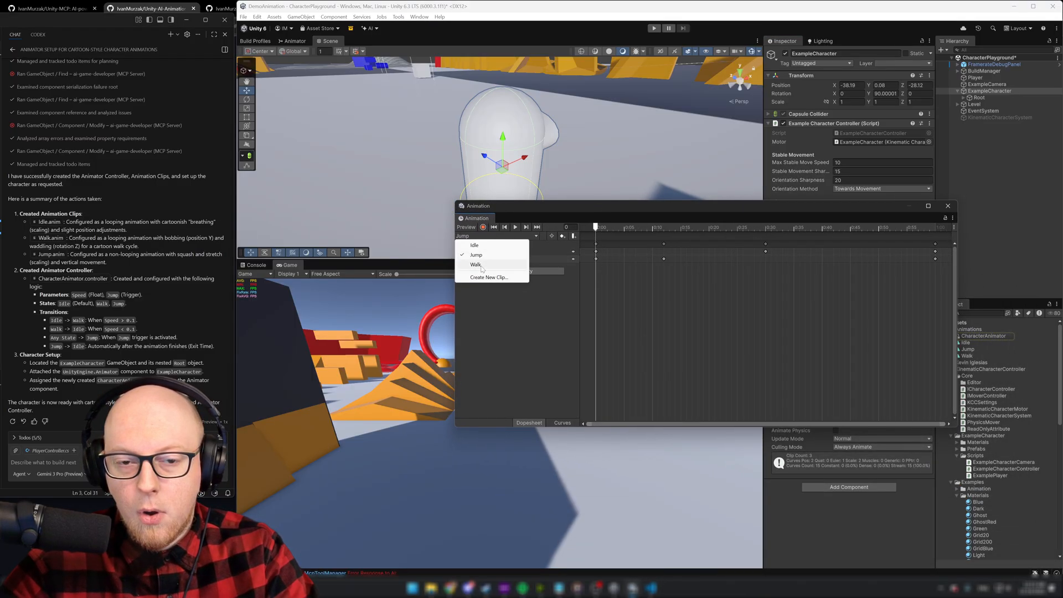
{"action": "left_click", "coordinate": [476, 265]}
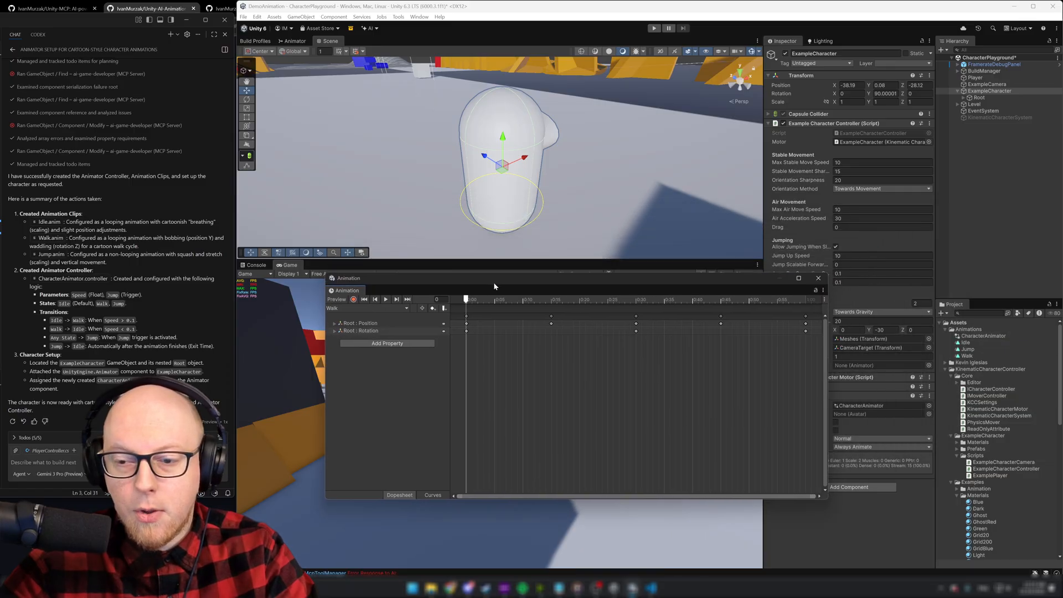
{"action": "left_click", "coordinate": [966, 356]}
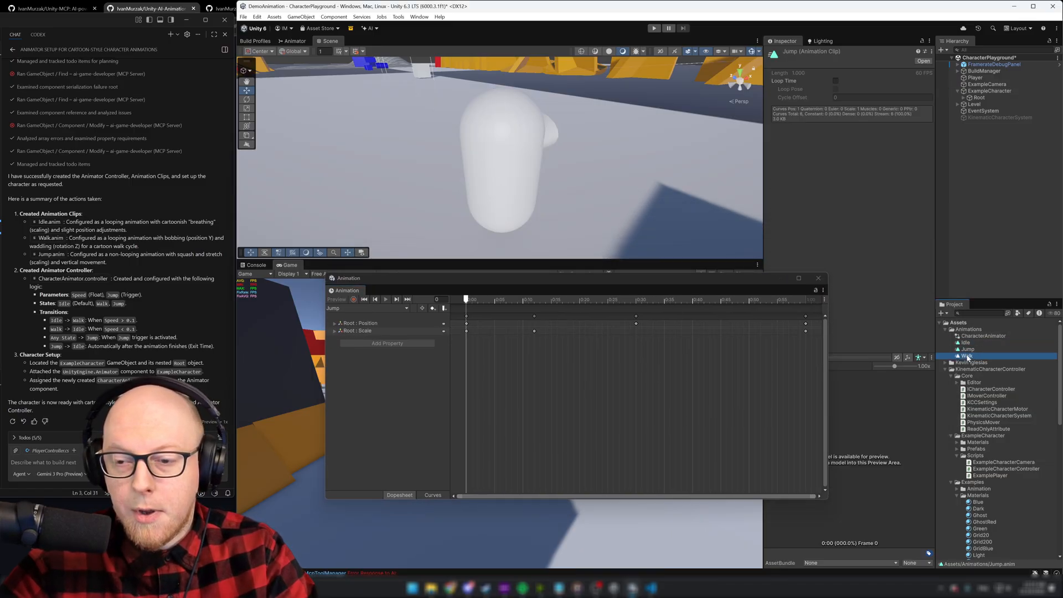
{"action": "left_click", "coordinate": [983, 335]}
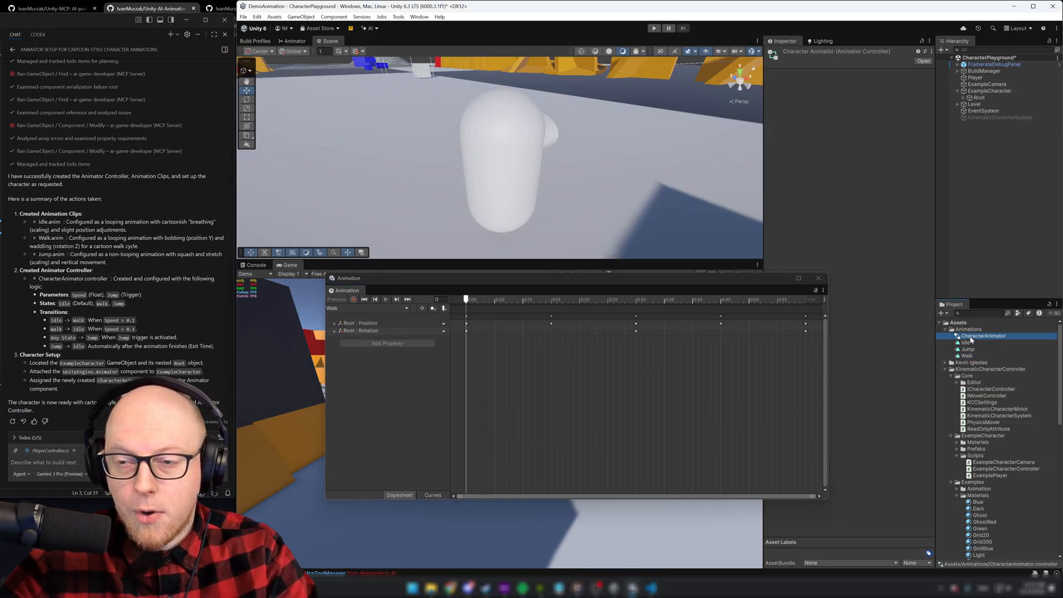
Step: Select ExampleCharacter, list its clips and preview the Walk clip's position, rotation and scale tracks
{"action": "left_click", "coordinate": [990, 91]}
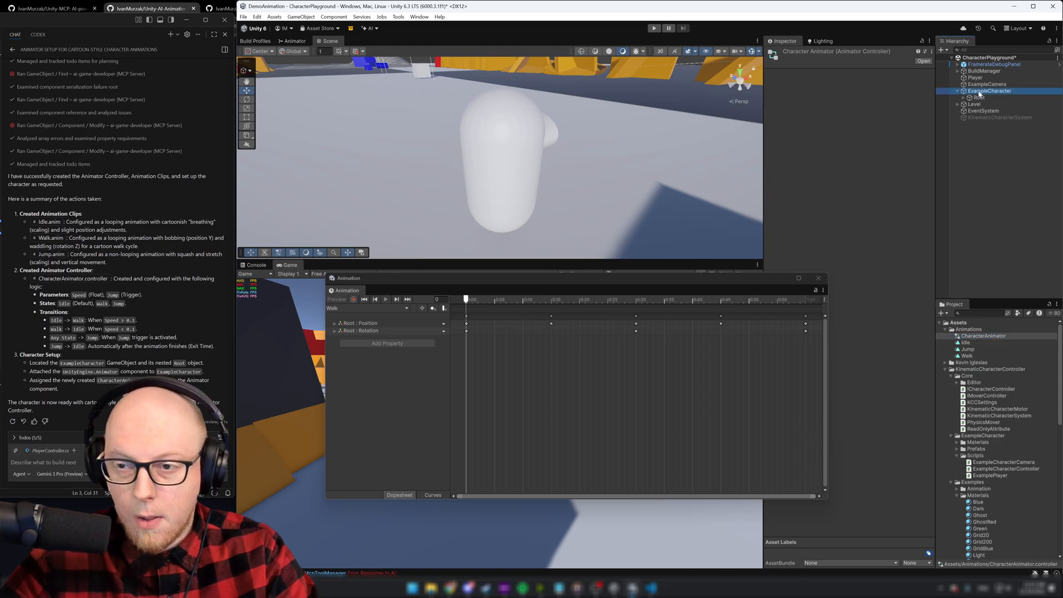
{"action": "left_click", "coordinate": [990, 90]}
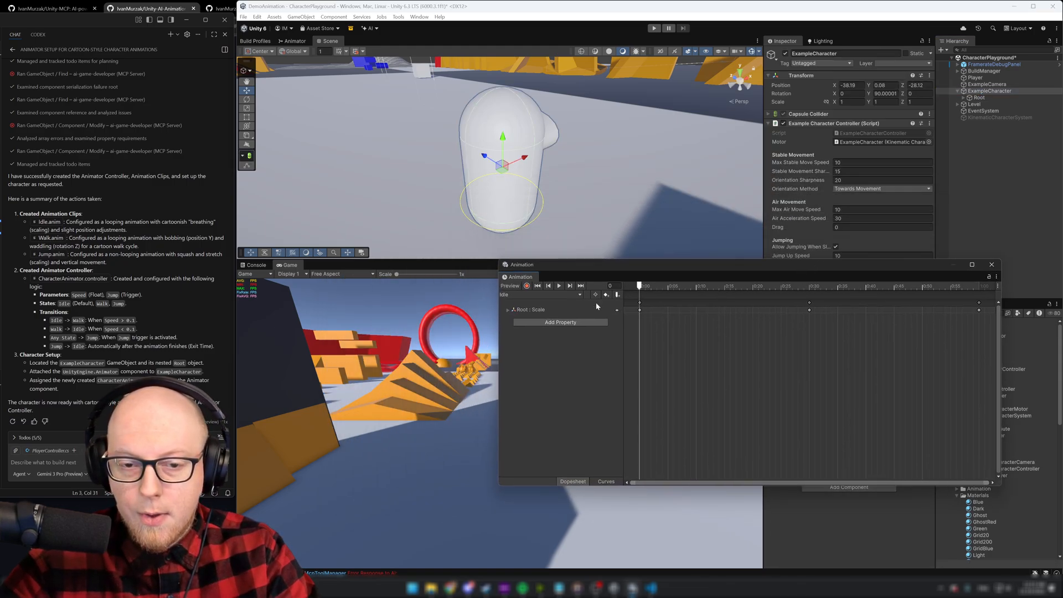
{"action": "left_click", "coordinate": [753, 285]}
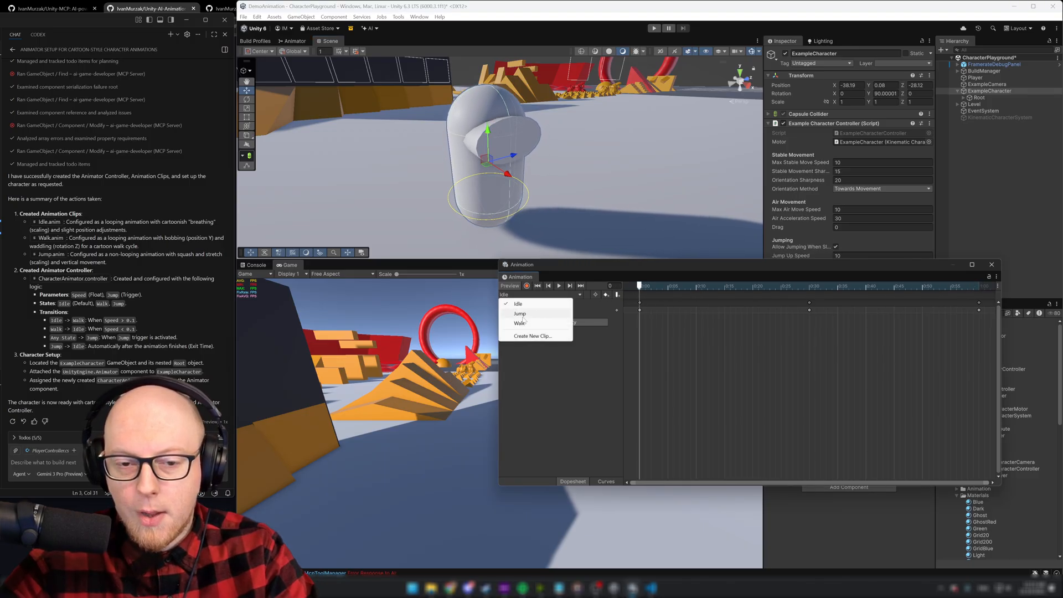
{"action": "left_click", "coordinate": [520, 313]}
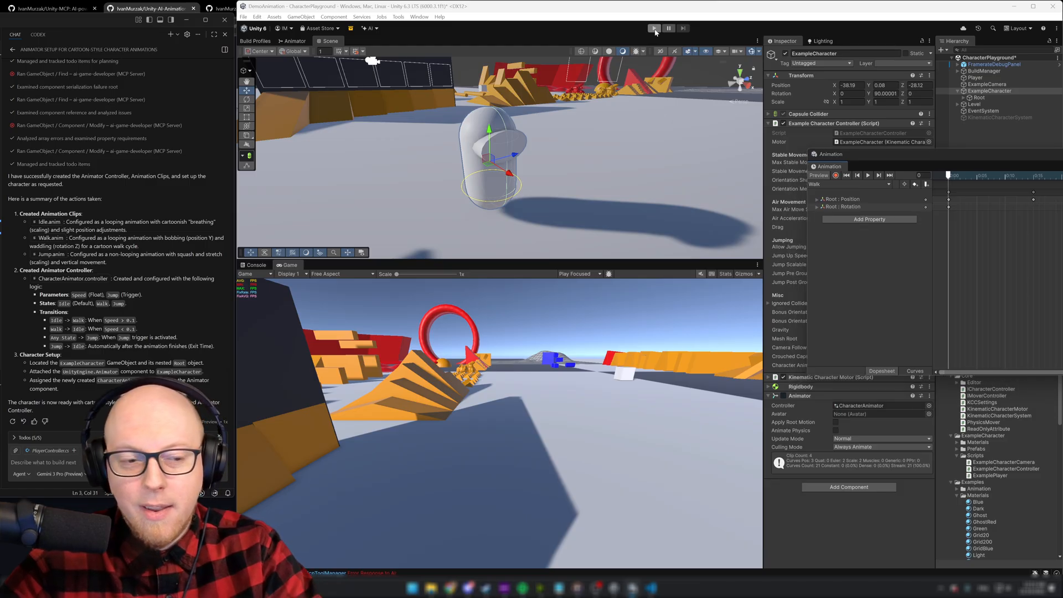
{"action": "mouse_move", "coordinate": [654, 28]}
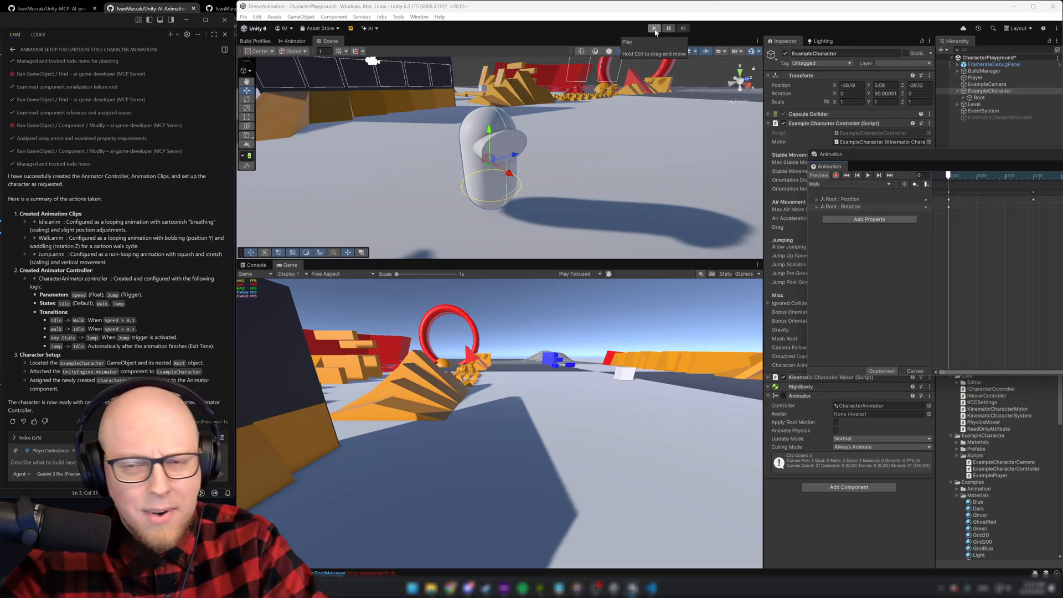
Step: Enter Play mode to test-drive the capsule character with its new Animator
{"action": "left_click", "coordinate": [654, 29]}
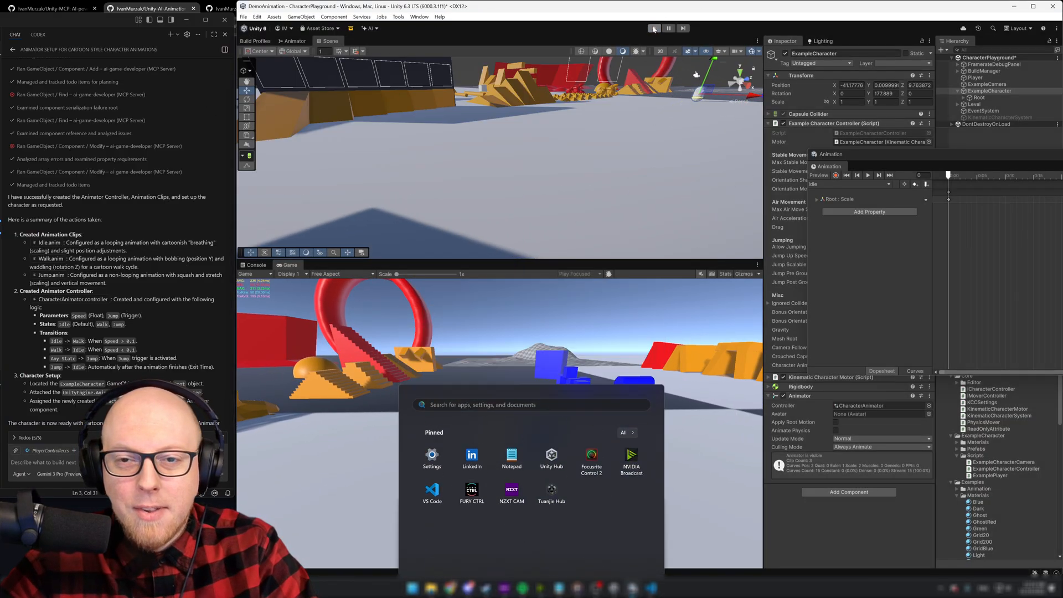
Step: Stop Play mode and ask the agent to make the Idle and Walk animations loop
{"action": "left_click", "coordinate": [654, 28]}
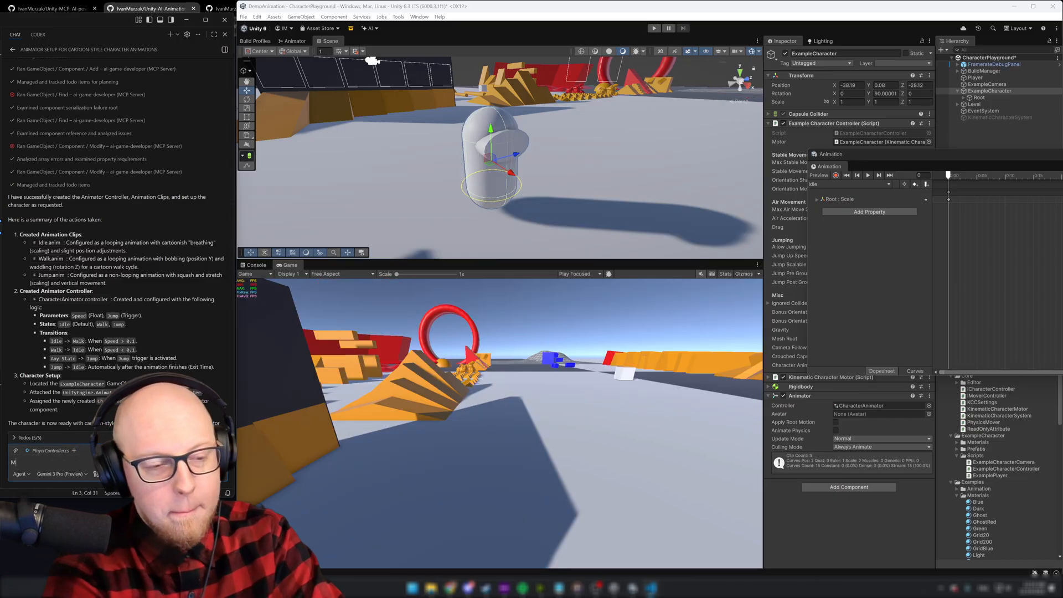
{"action": "type", "text": "Make sure"}
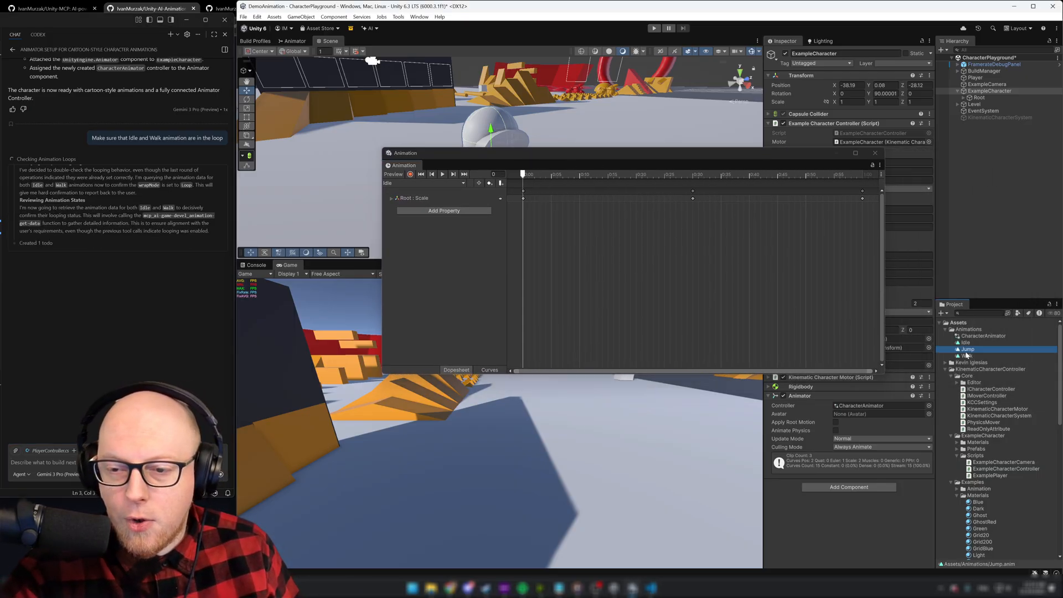
Step: Inspect the Jump and Idle clips' Loop Time settings before the change
{"action": "left_click", "coordinate": [966, 349]}
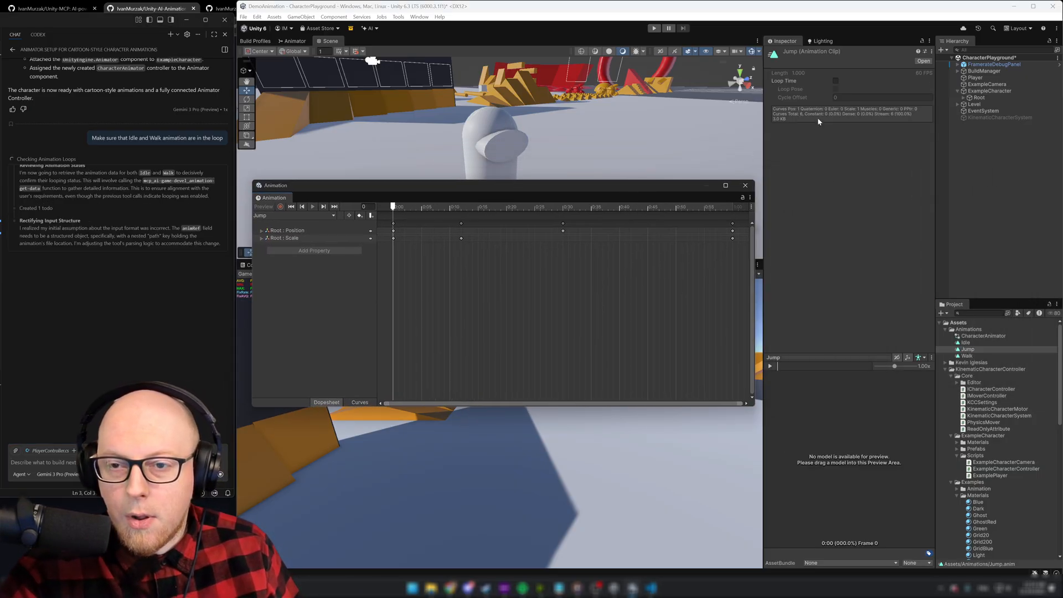
{"action": "left_click", "coordinate": [966, 342]}
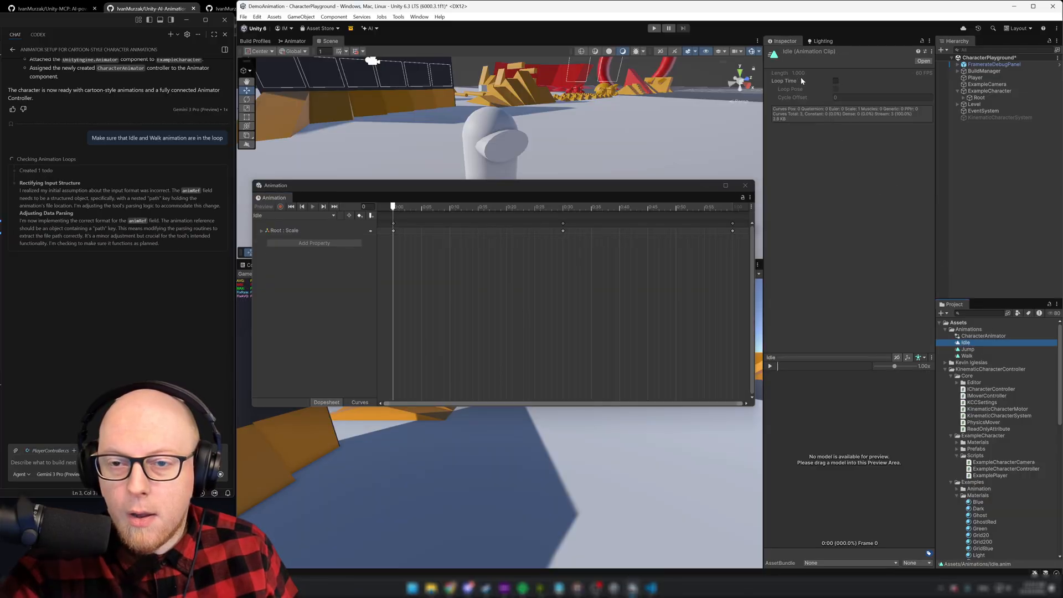
{"action": "mouse_move", "coordinate": [803, 81]}
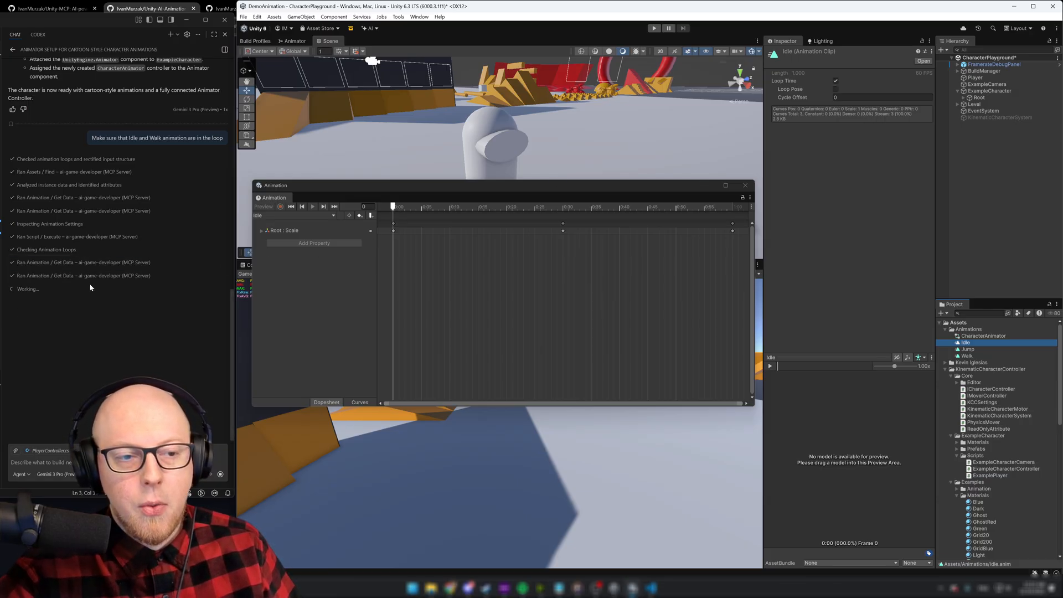
Step: Verify Loop Time is on for Walk and Idle while Jump remains non-looping
{"action": "left_click", "coordinate": [966, 355]}
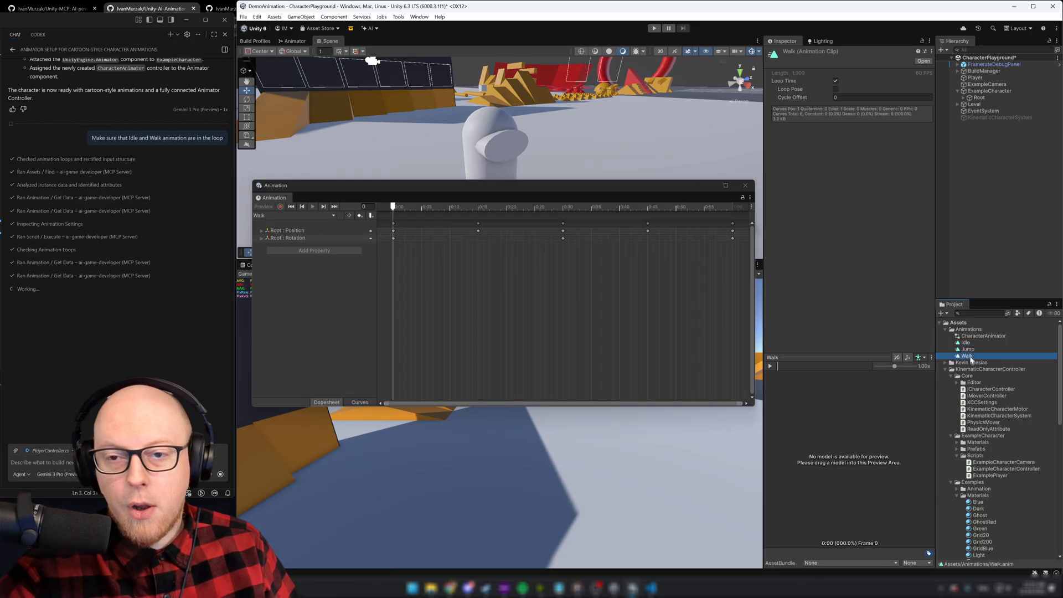
{"action": "left_click", "coordinate": [966, 342]}
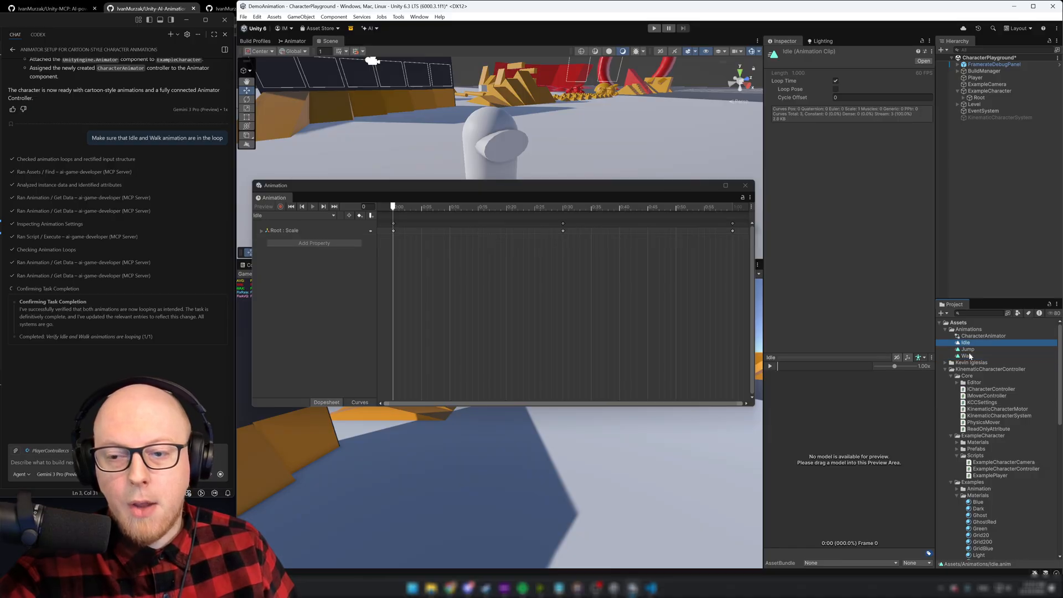
{"action": "left_click", "coordinate": [967, 349]}
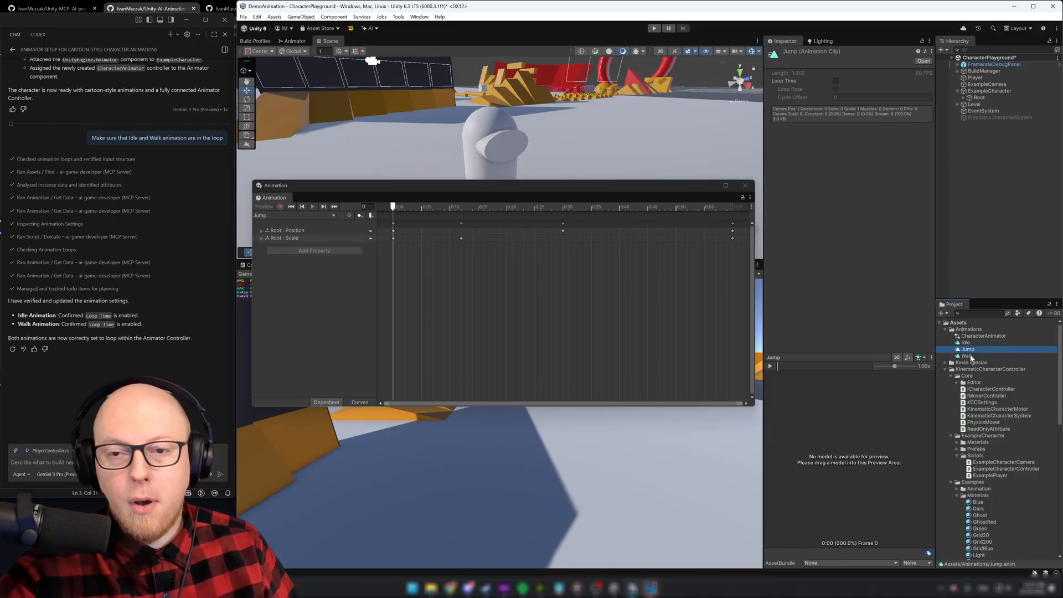
{"action": "left_click", "coordinate": [966, 356]}
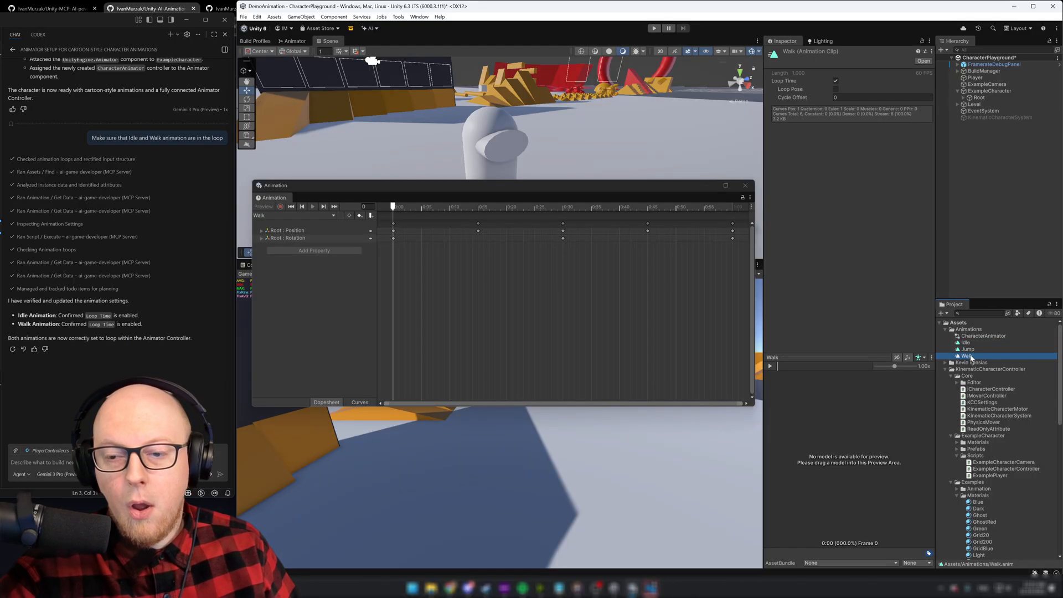
{"action": "left_click", "coordinate": [966, 343]}
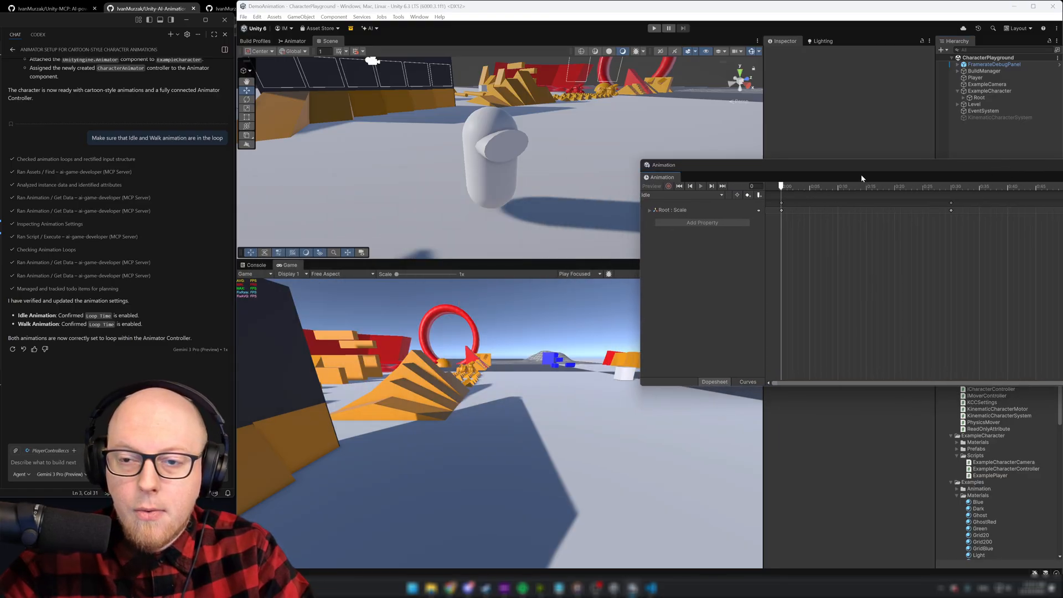
Step: Enter Play mode so the capsule character runs with the looping clips
{"action": "left_click", "coordinate": [654, 27]}
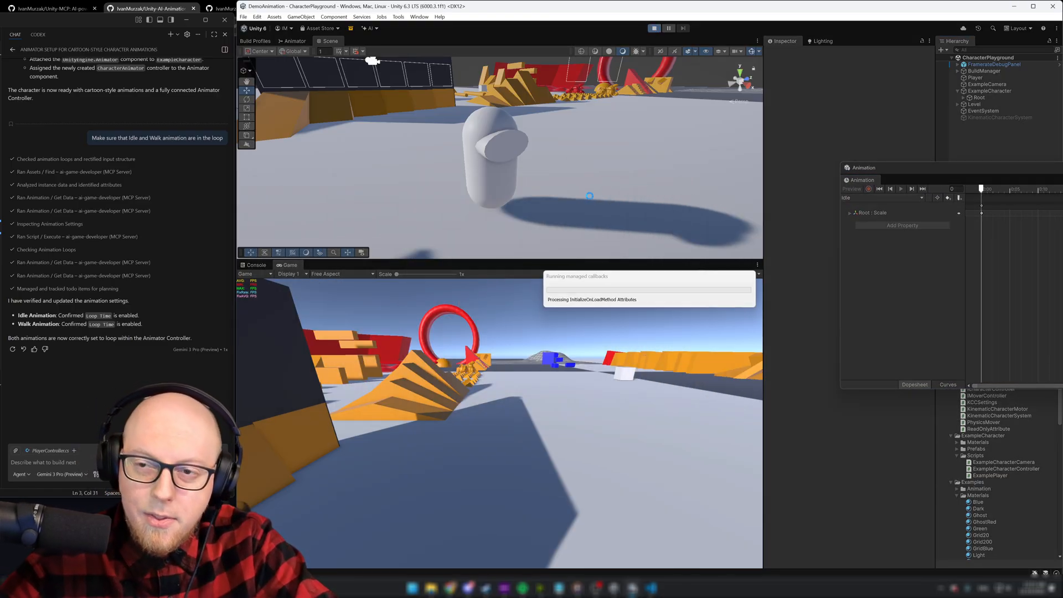
{"action": "left_click", "coordinate": [655, 28]}
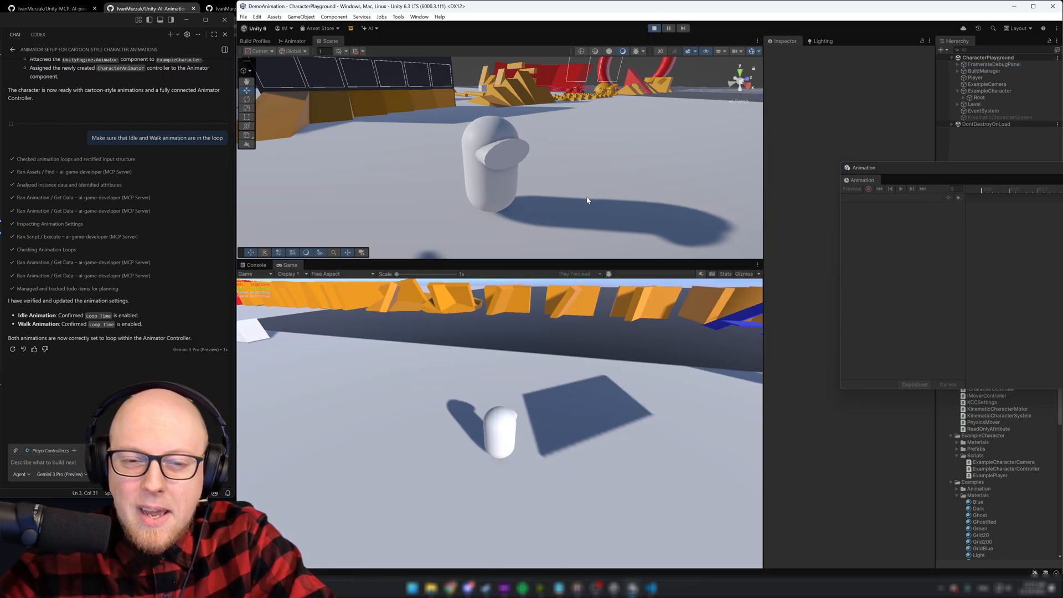